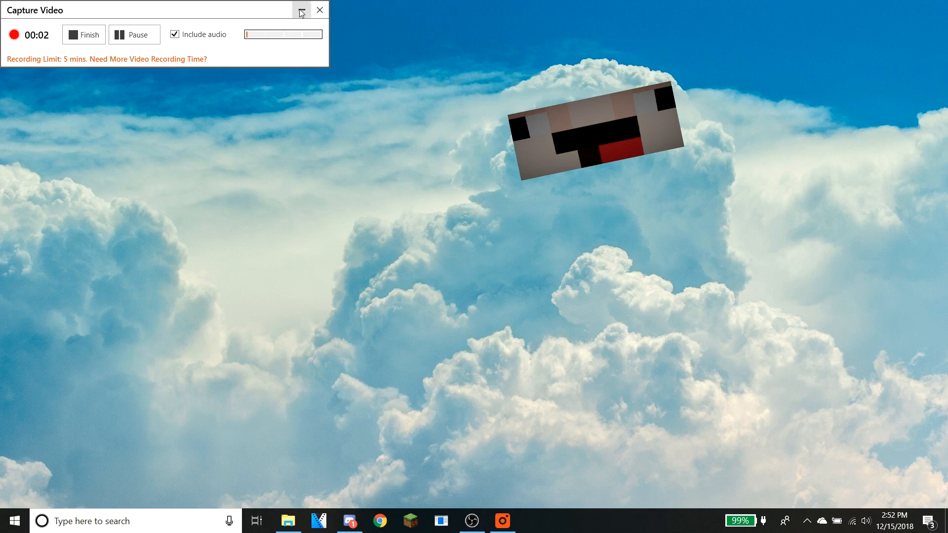
Add a new Display Capture source to the OBS scene
left_click(302, 12)
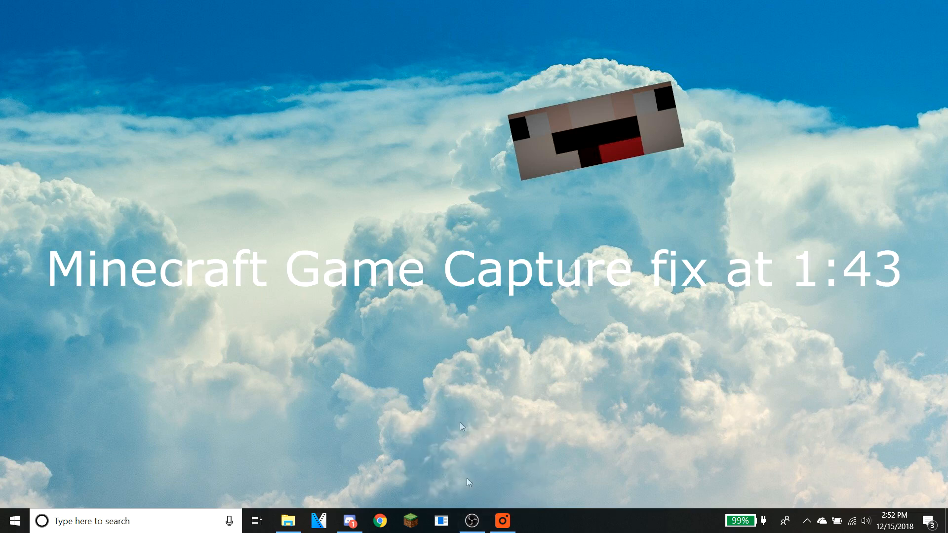
left_click(475, 520)
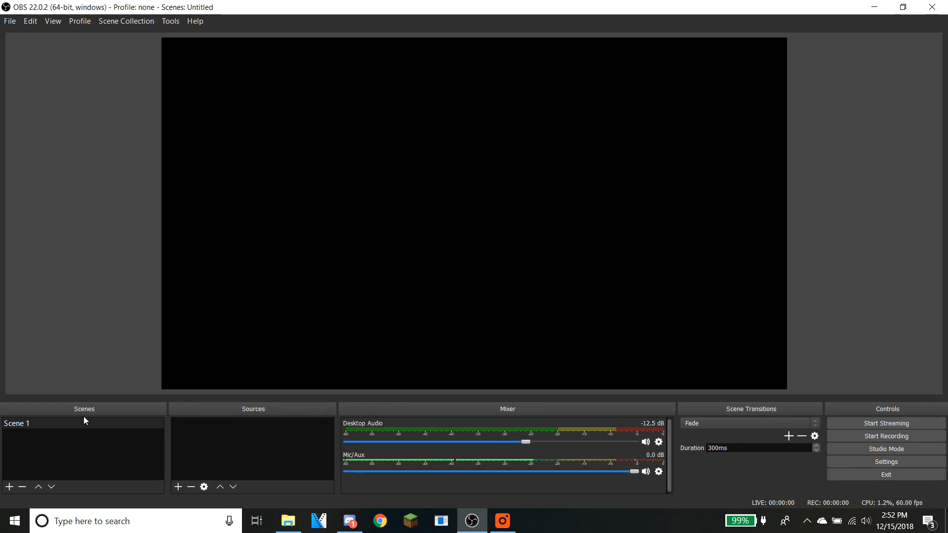
mouse_move(243, 437)
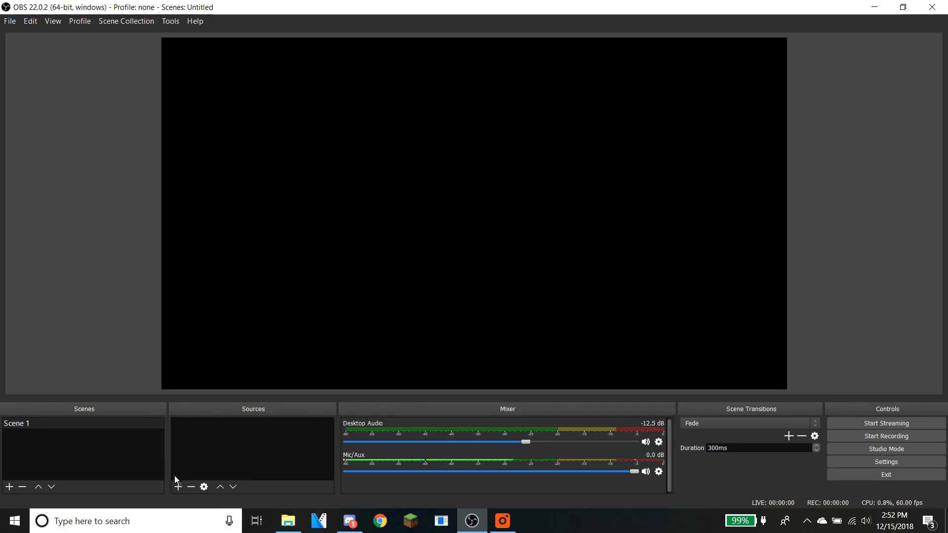
left_click(177, 487)
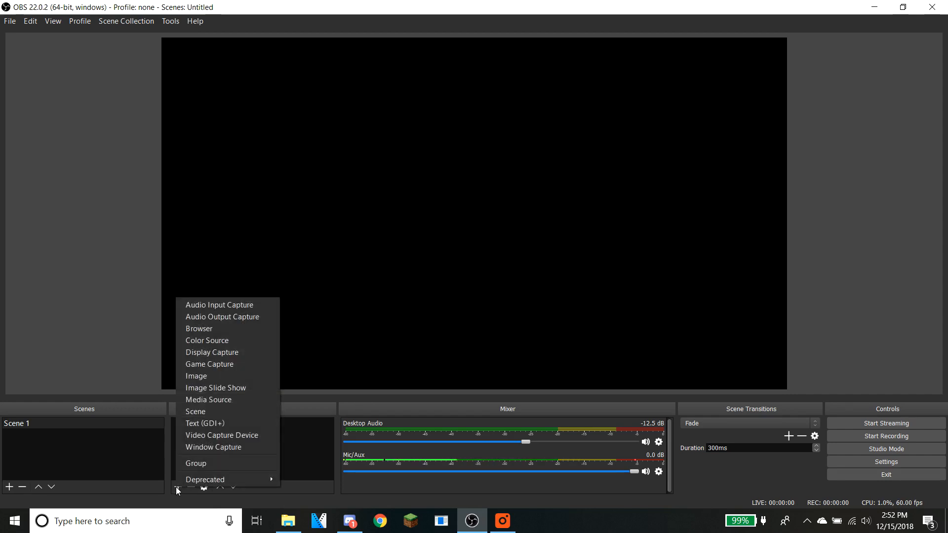
left_click(211, 352)
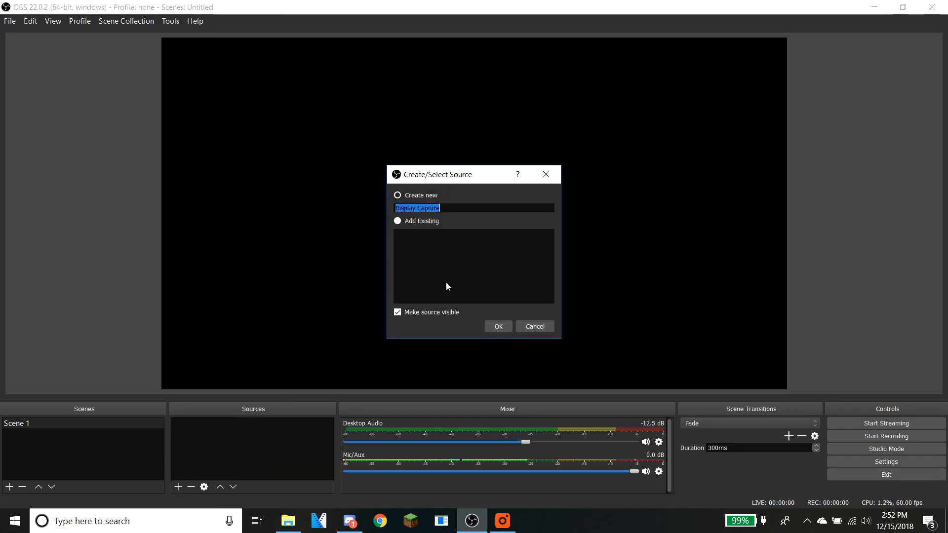
left_click(498, 326)
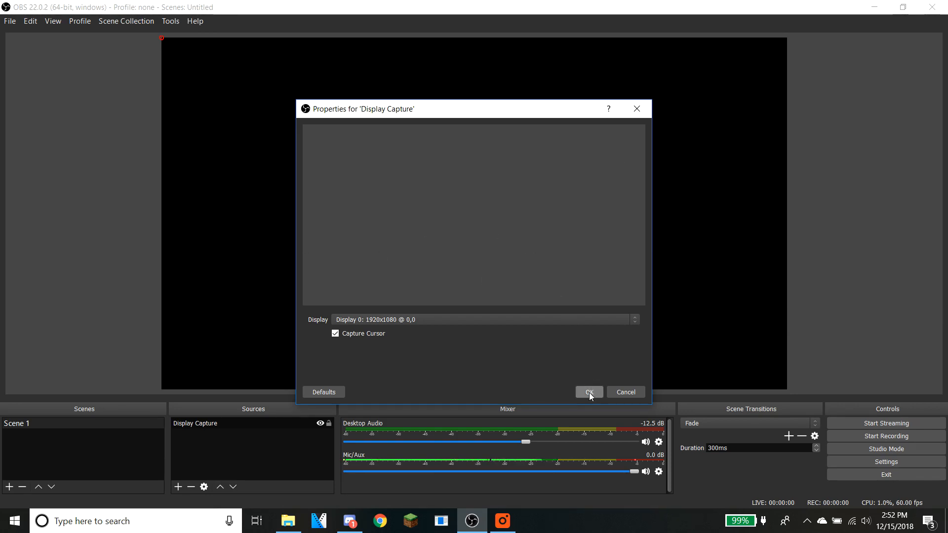
left_click(589, 392)
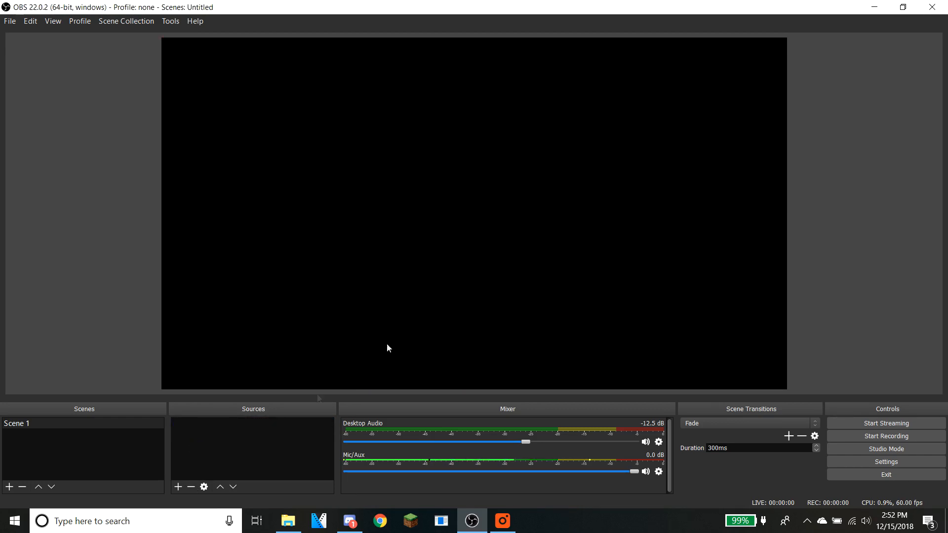
Set Open Broadcaster Software to Integrated graphics in NVIDIA Program Settings, then close the panel
right_click(462, 217)
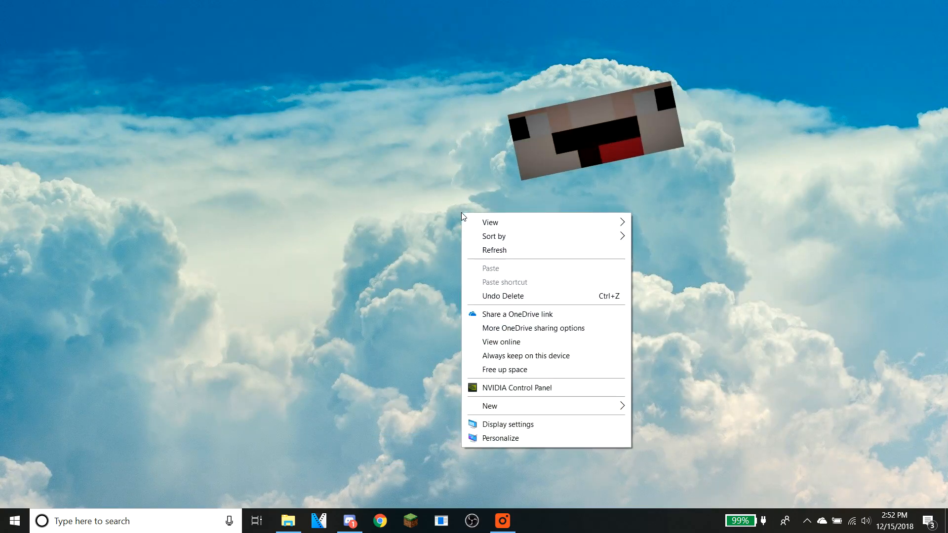
mouse_move(540, 391)
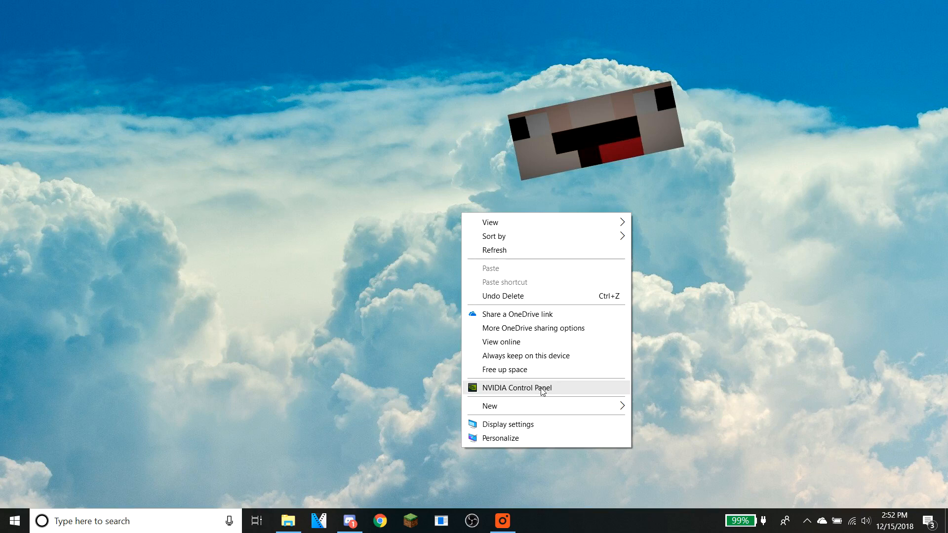
left_click(543, 392)
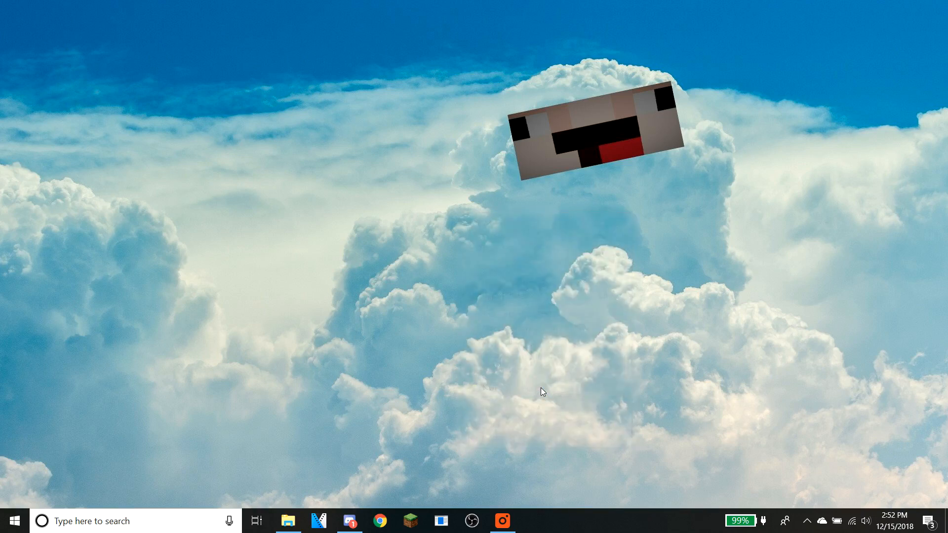
mouse_move(562, 201)
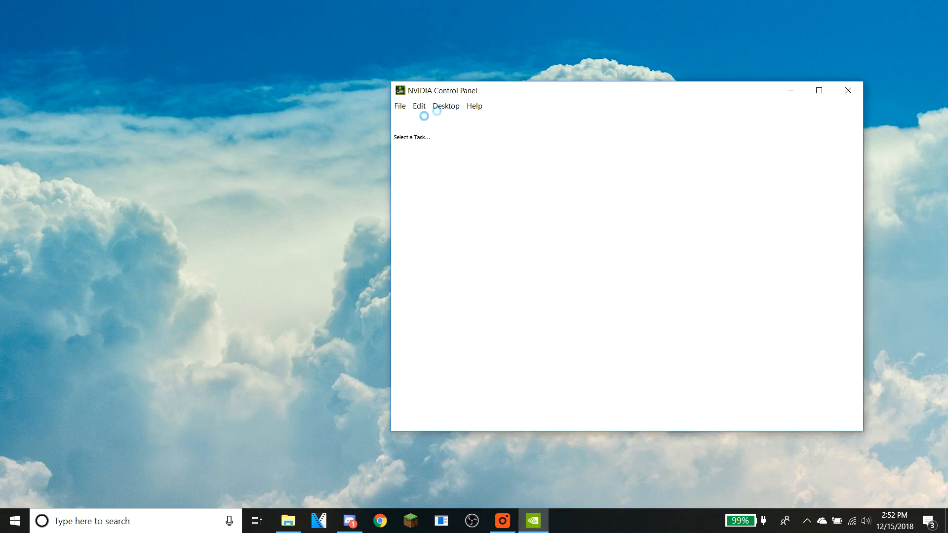
left_click(441, 167)
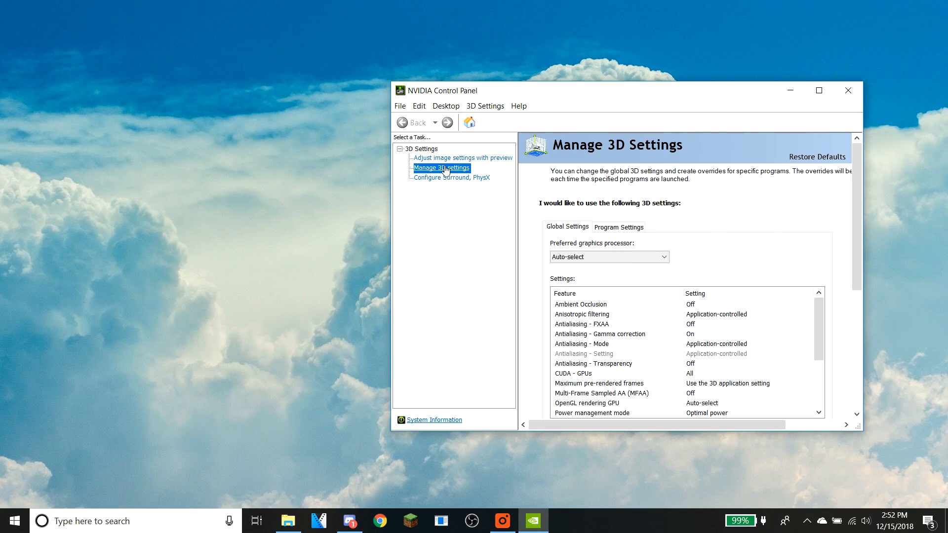
mouse_move(441, 170)
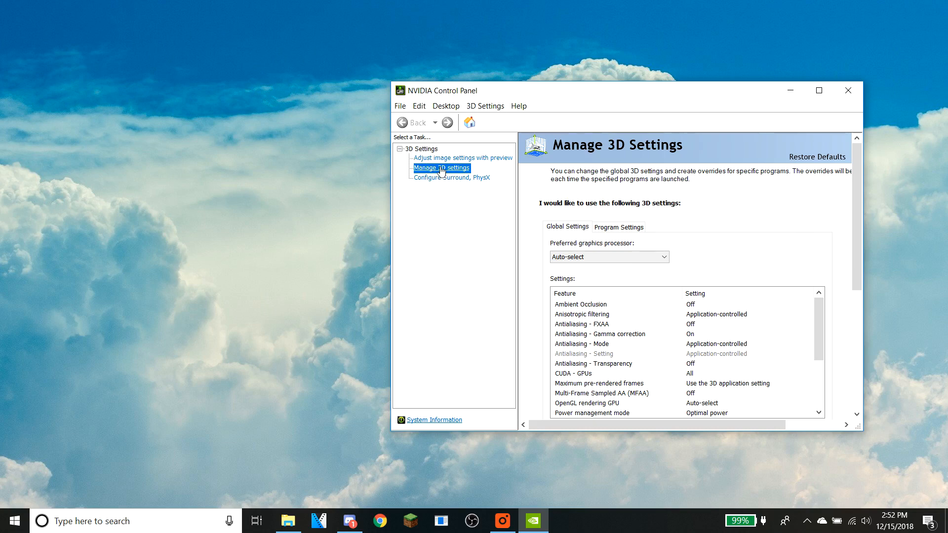
left_click(619, 226)
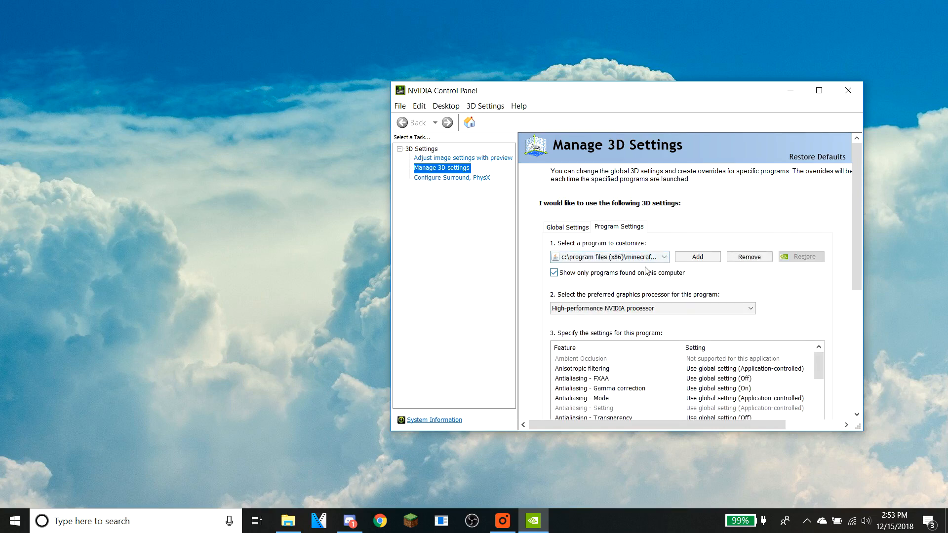
left_click(659, 256)
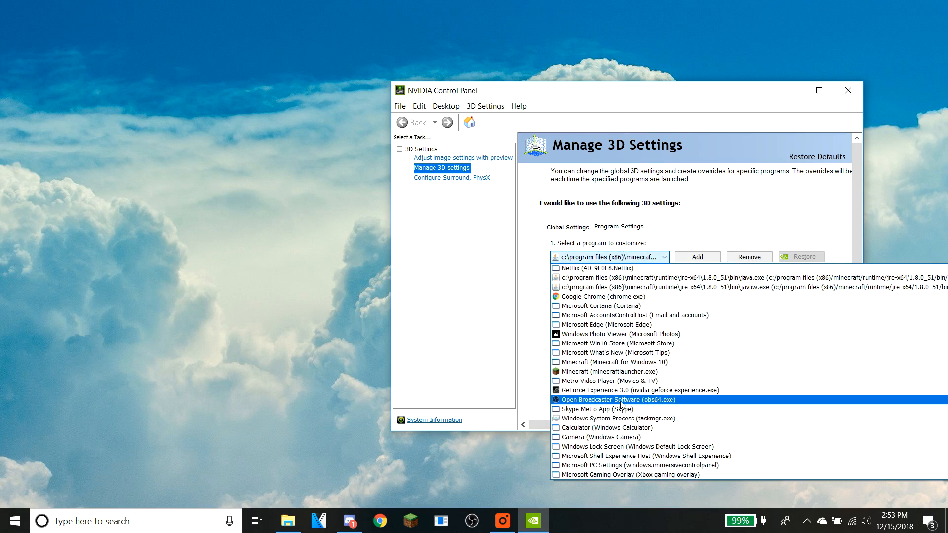
mouse_move(614, 407)
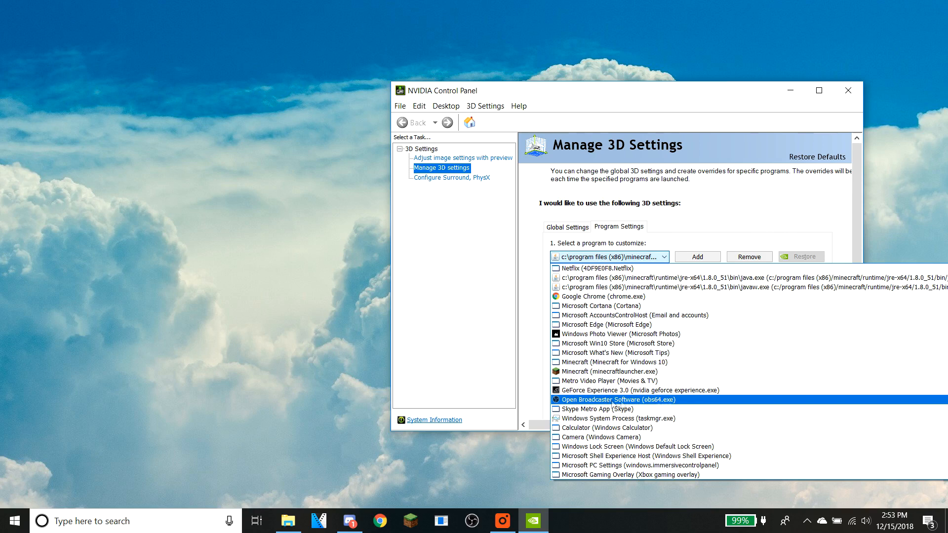
left_click(606, 399)
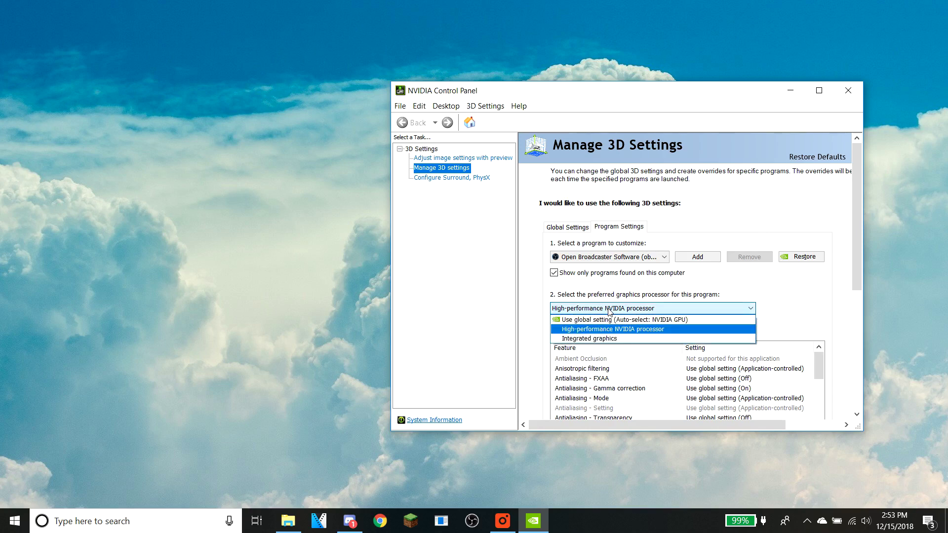
mouse_move(594, 343)
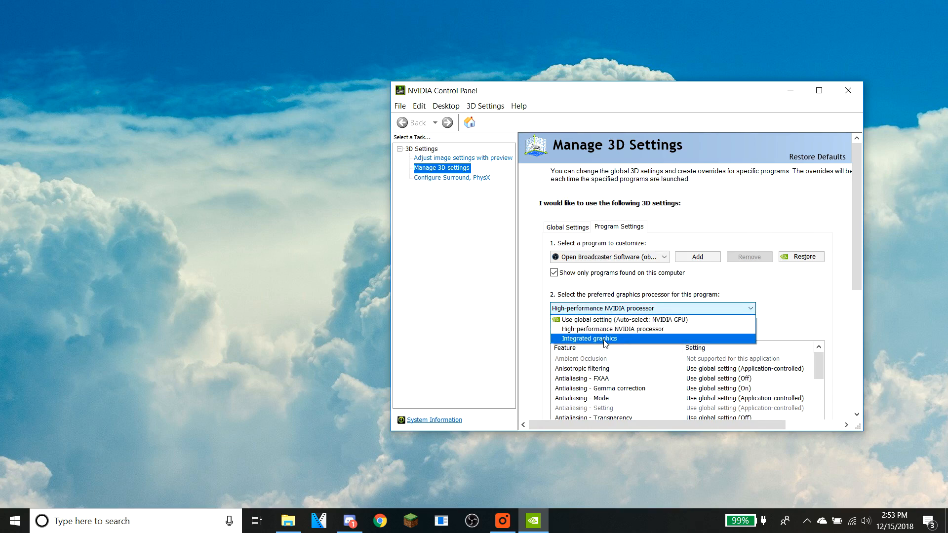
left_click(589, 338)
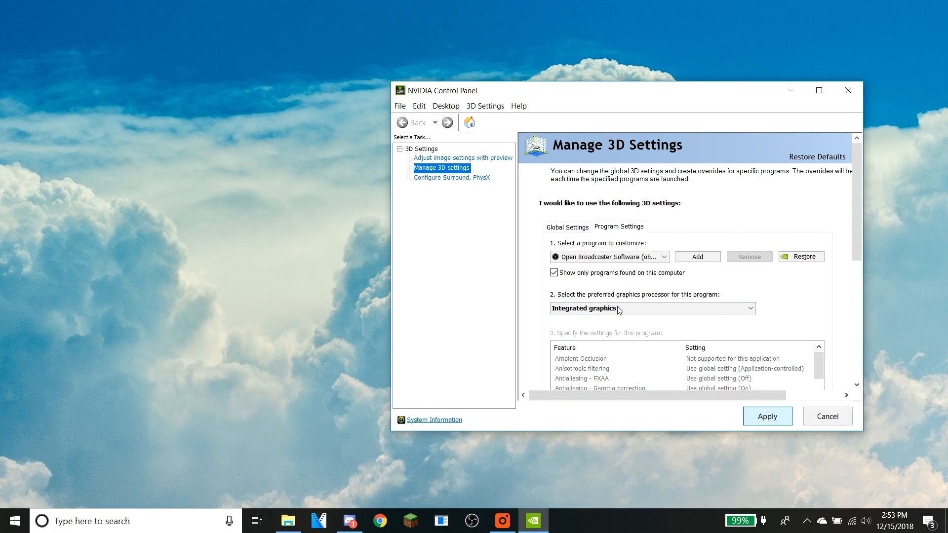
mouse_move(632, 305)
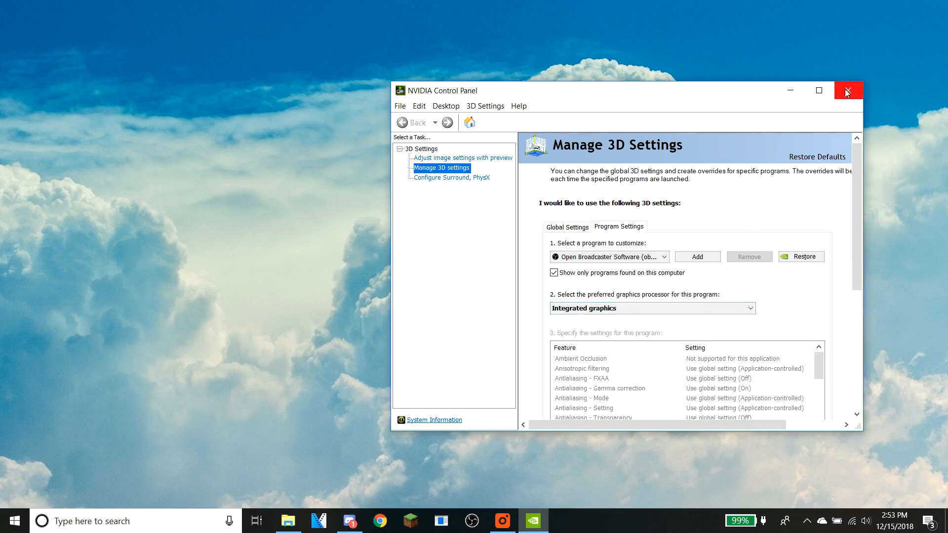
left_click(849, 90)
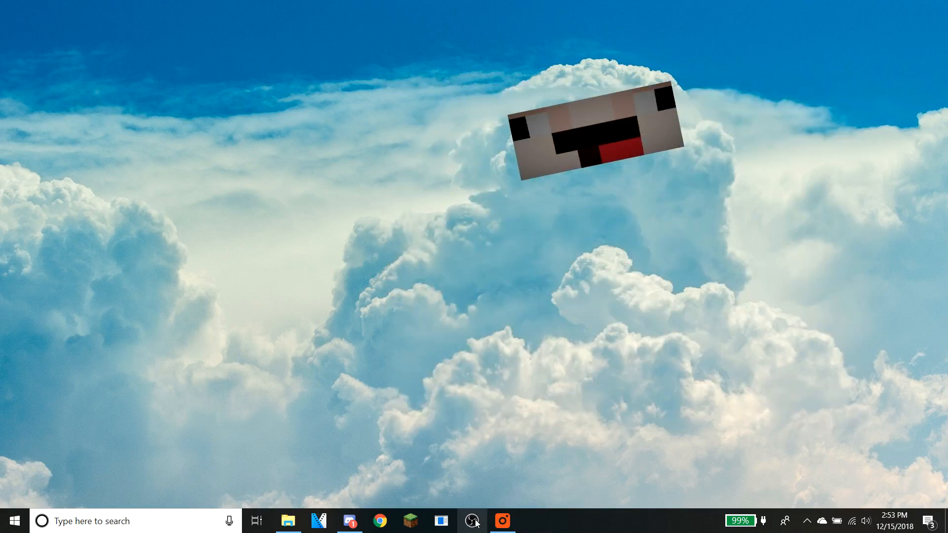
left_click(472, 521)
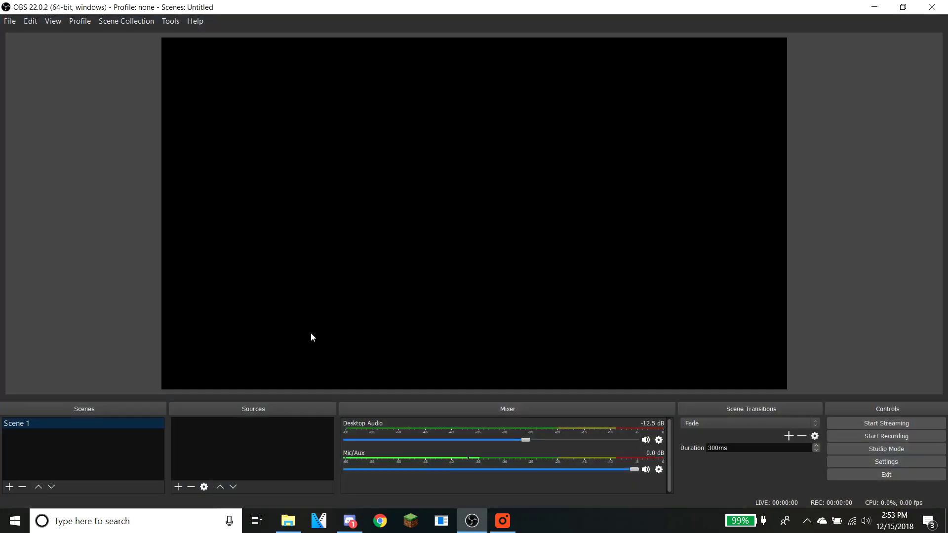
left_click(179, 487)
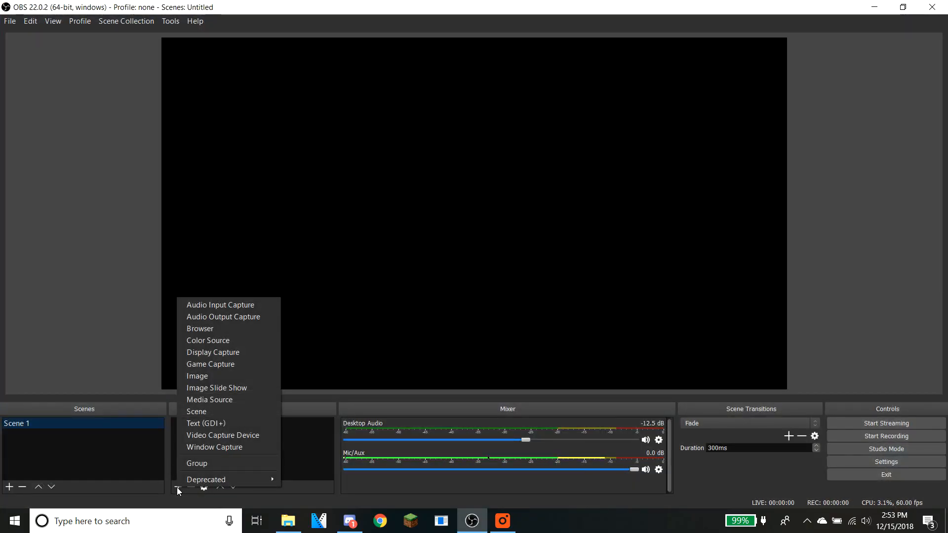
left_click(213, 352)
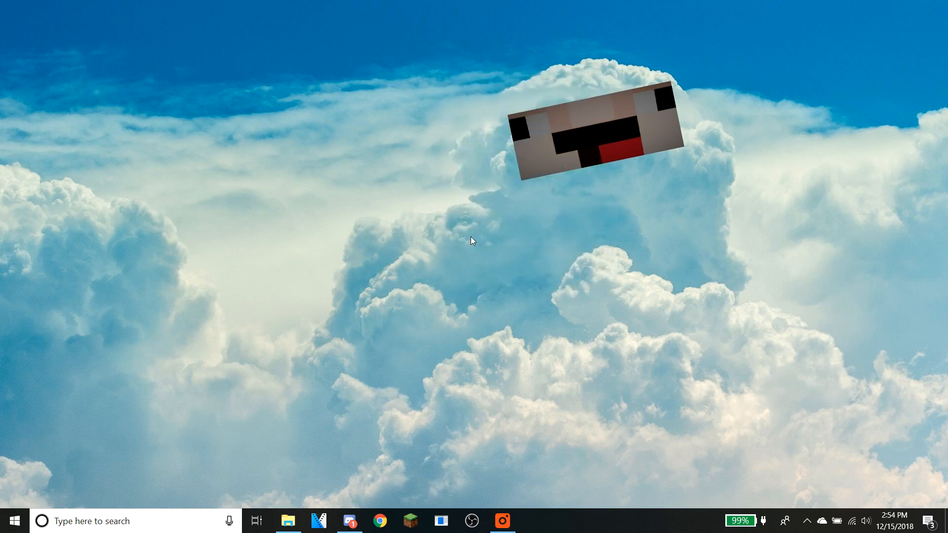
mouse_move(479, 266)
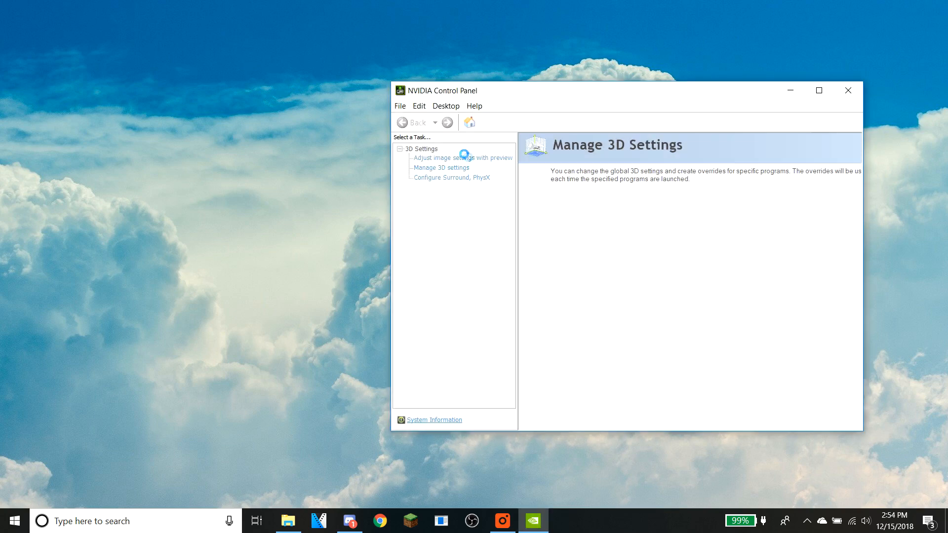
Switch OBS to the high-performance NVIDIA processor, then open the Add program picker
left_click(441, 167)
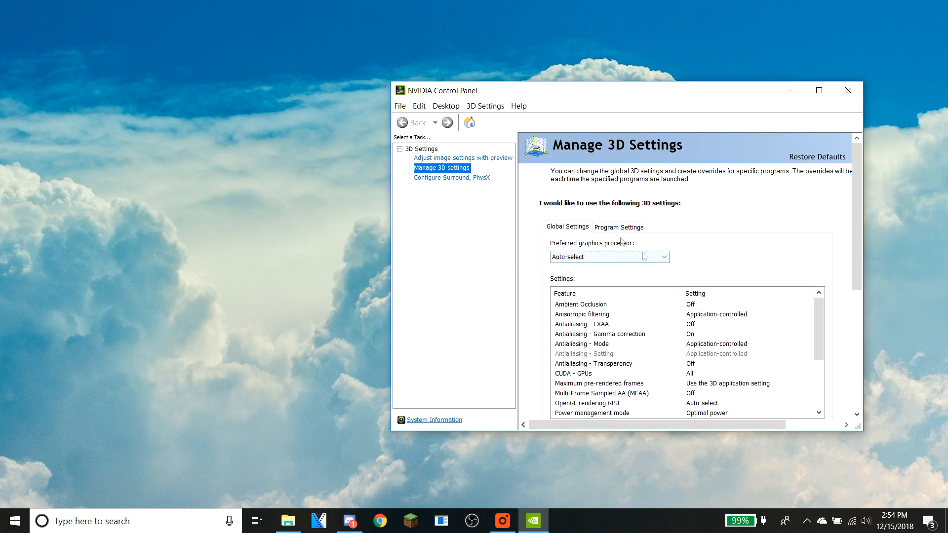
left_click(619, 226)
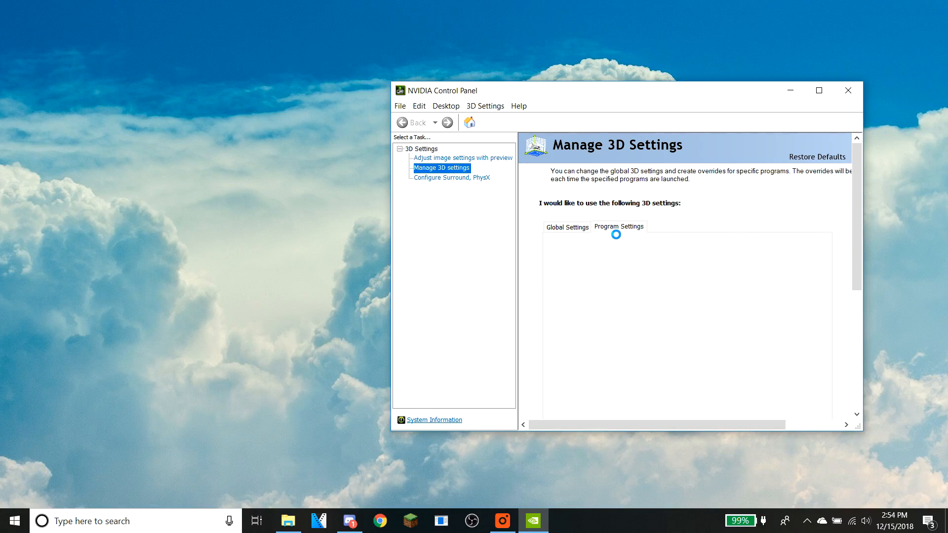
left_click(619, 226)
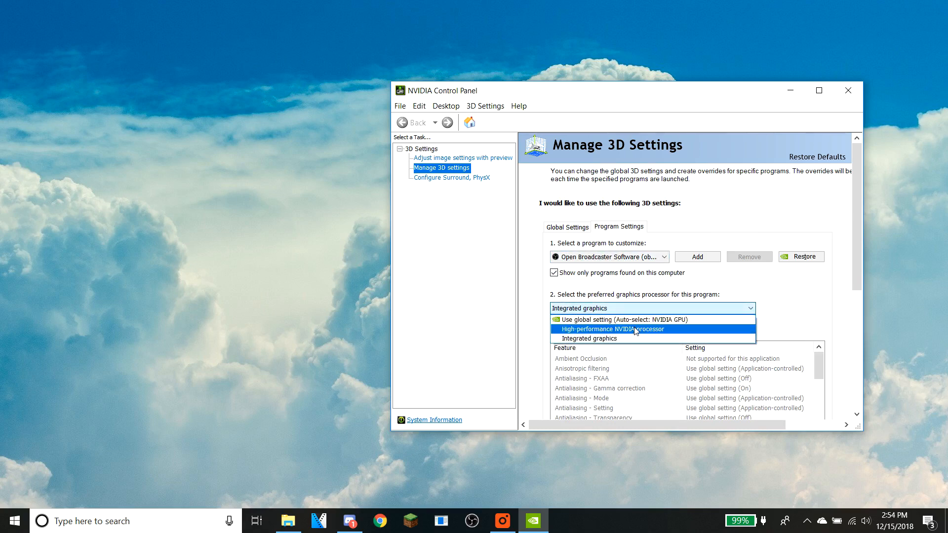
left_click(613, 329)
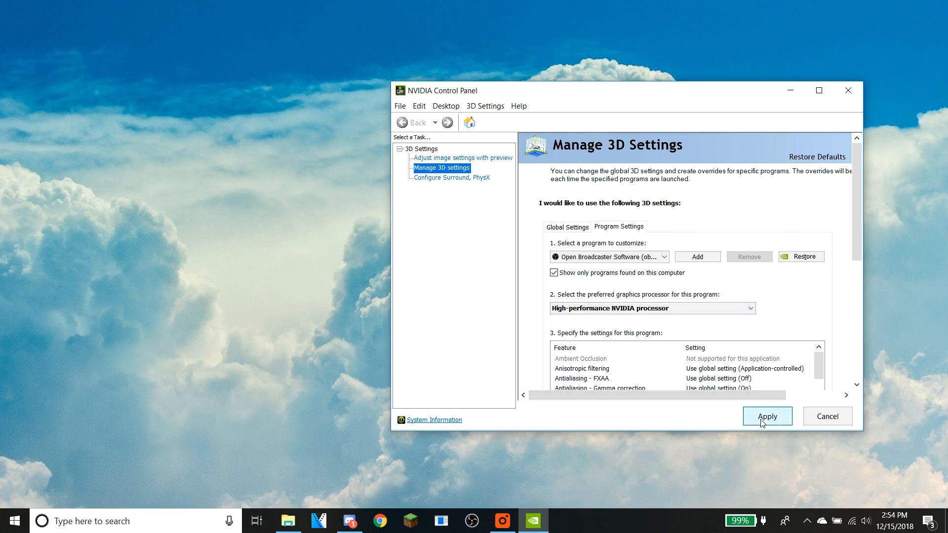
mouse_move(677, 299)
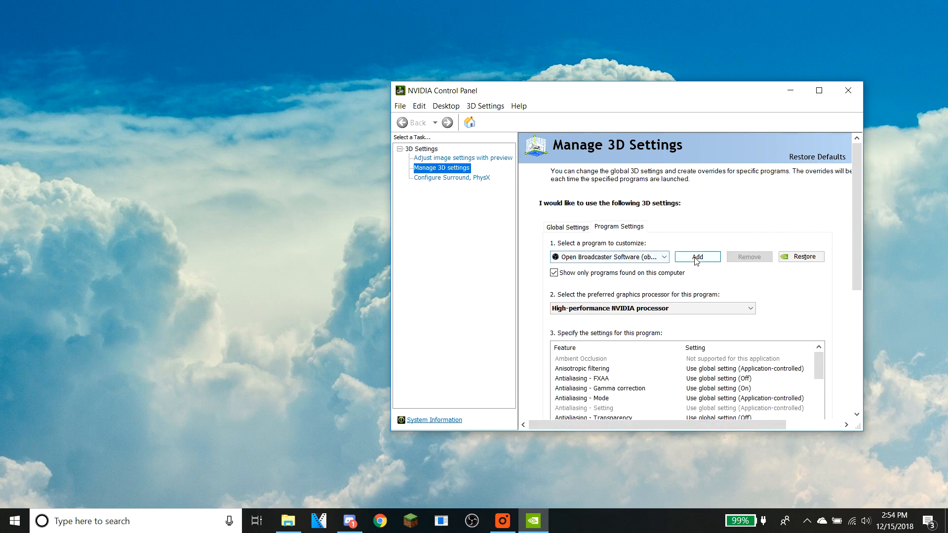
left_click(697, 257)
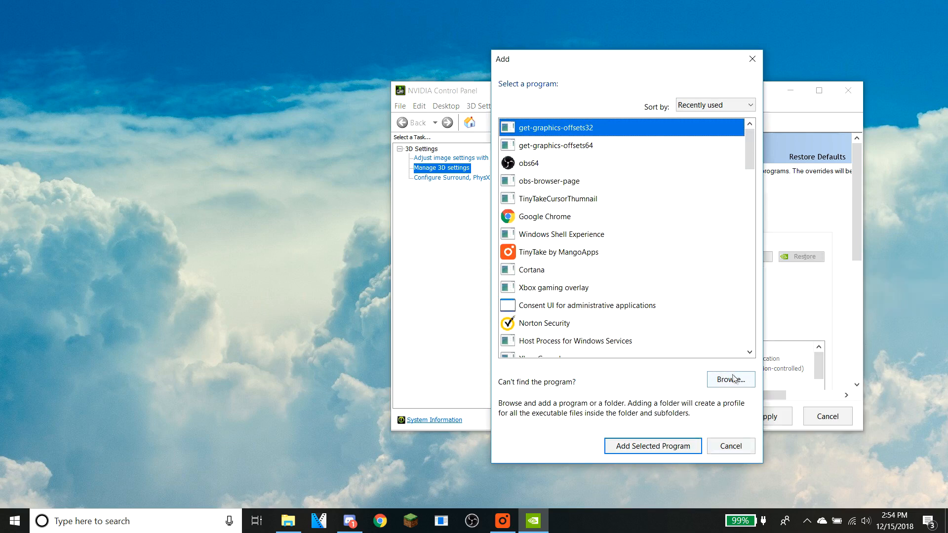
Browse to C:\Program Files (x86)\Minecraft\runtime\jre-x64\1.8.0_51\bin to add Minecraft's Java
left_click(731, 379)
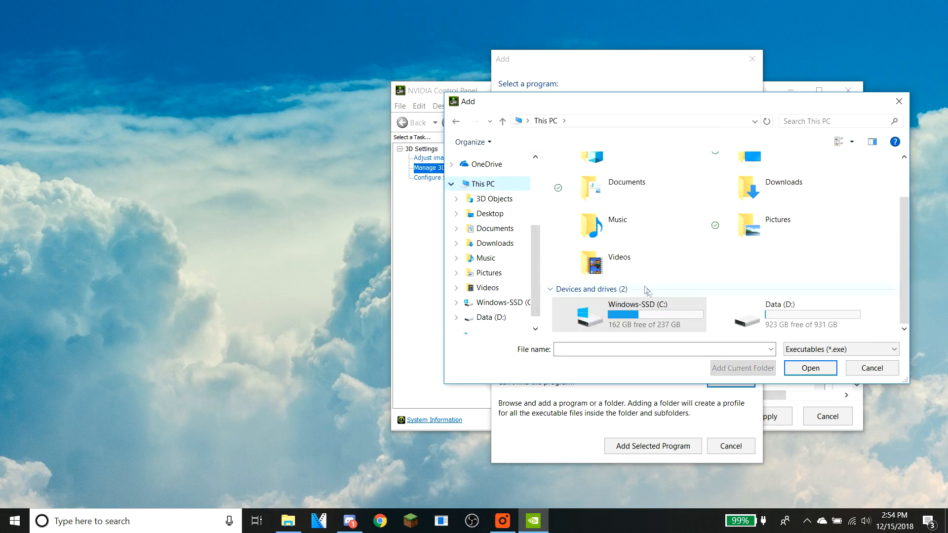
double_click(629, 314)
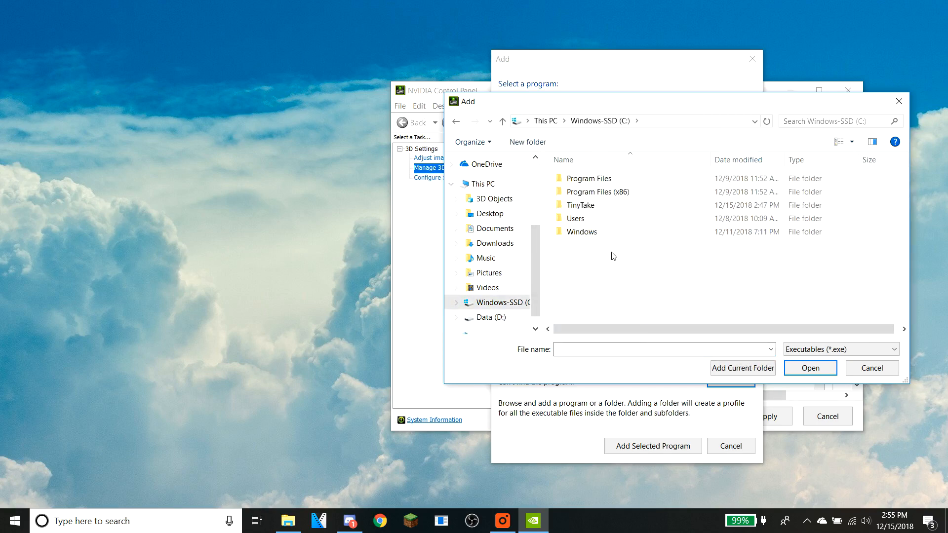
mouse_move(611, 195)
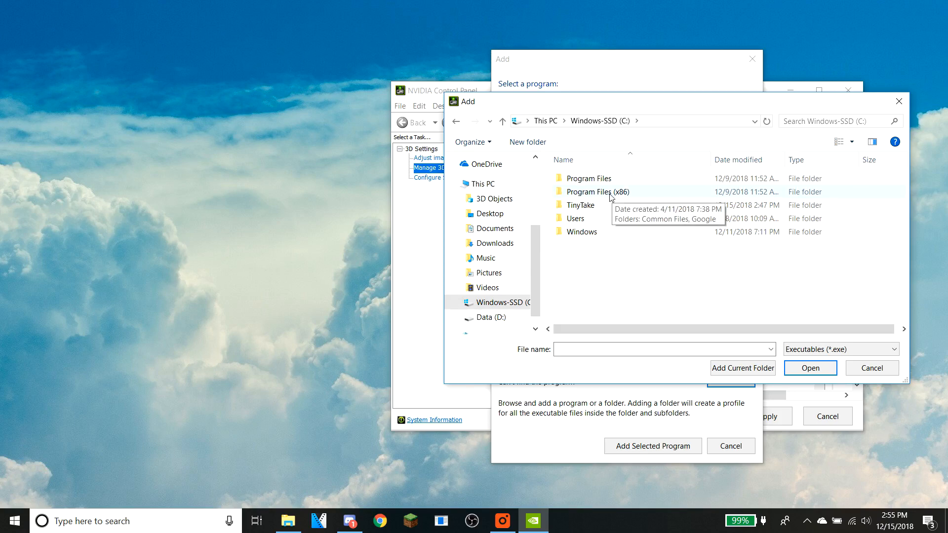
double_click(598, 192)
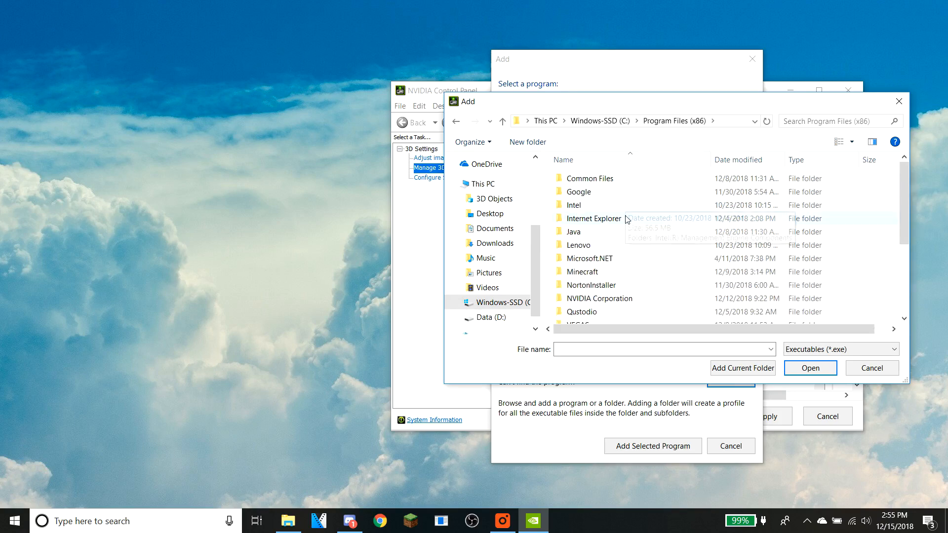
double_click(582, 272)
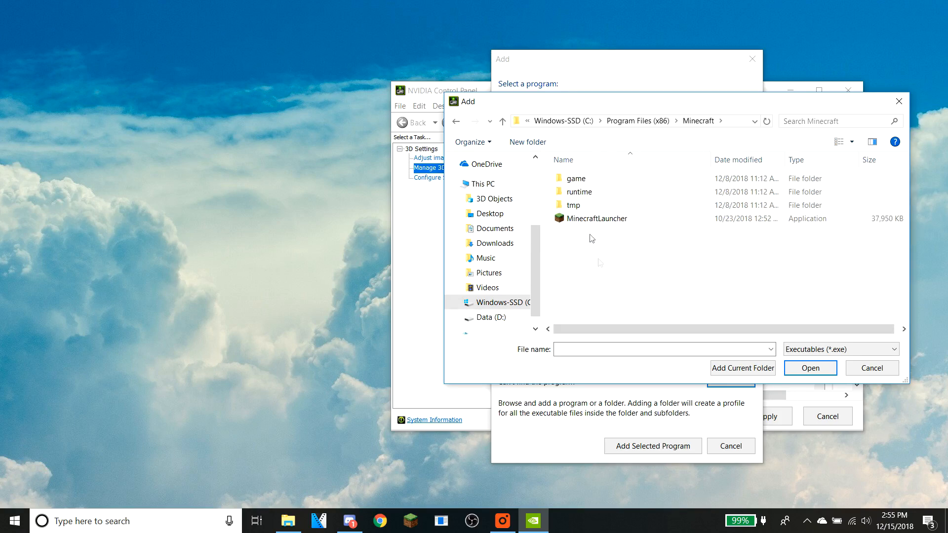
double_click(578, 191)
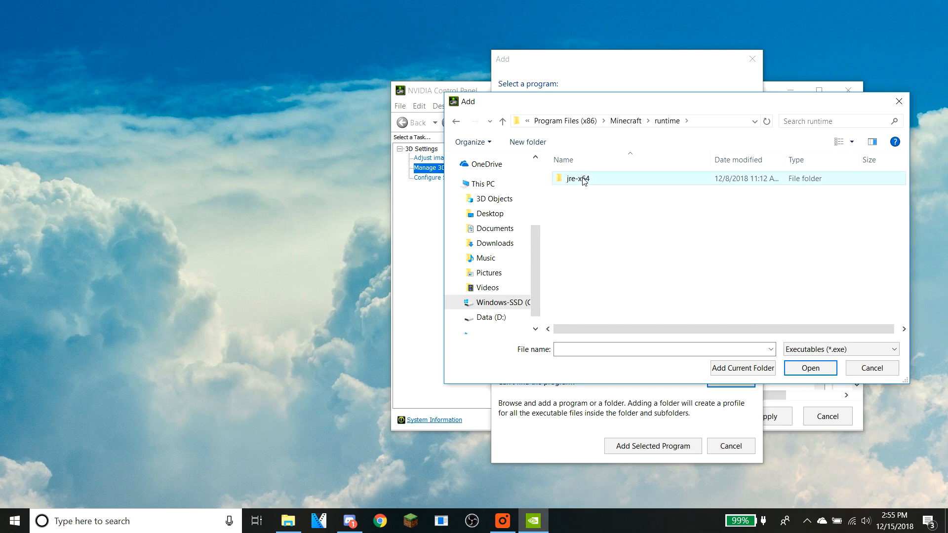
double_click(575, 179)
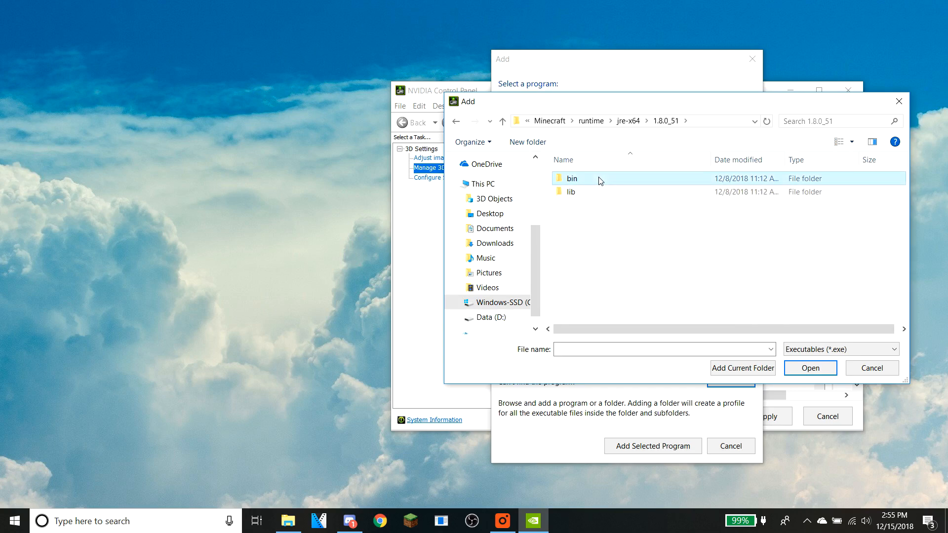
double_click(571, 178)
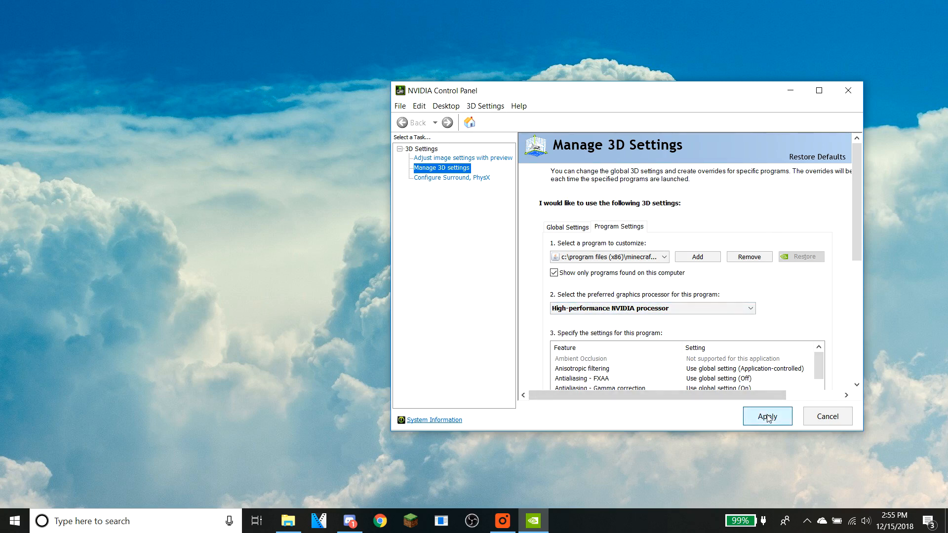
Apply the high-performance setting for Minecraft Java, then reopen and dismiss the Add picker
left_click(661, 257)
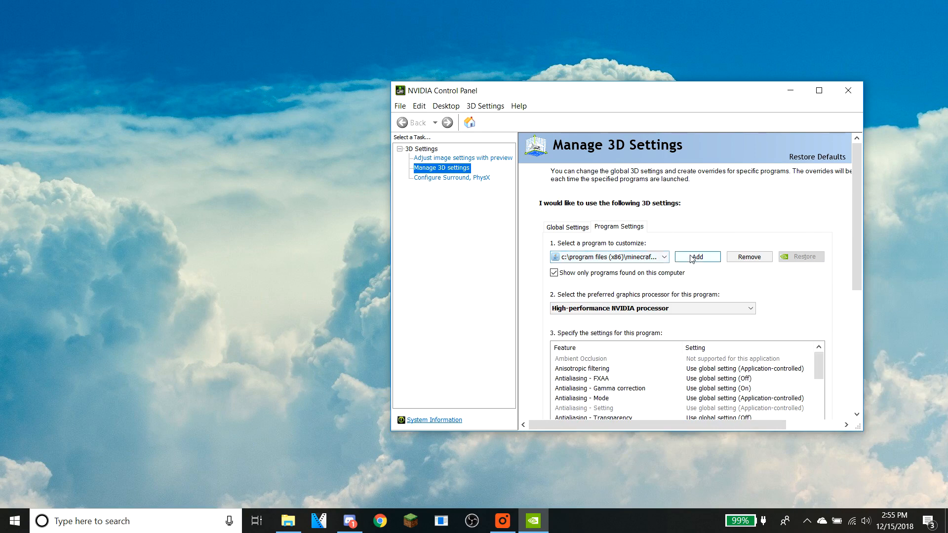
left_click(698, 257)
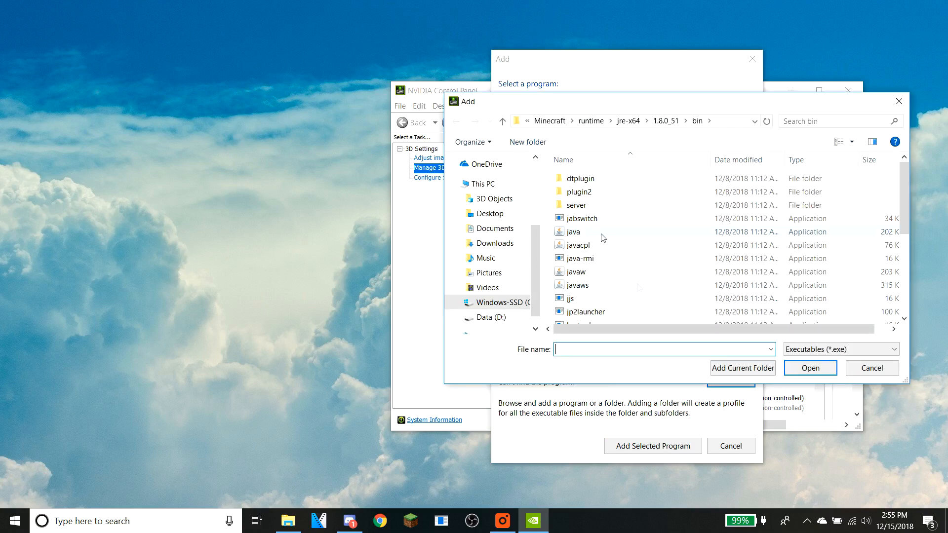
mouse_move(603, 286)
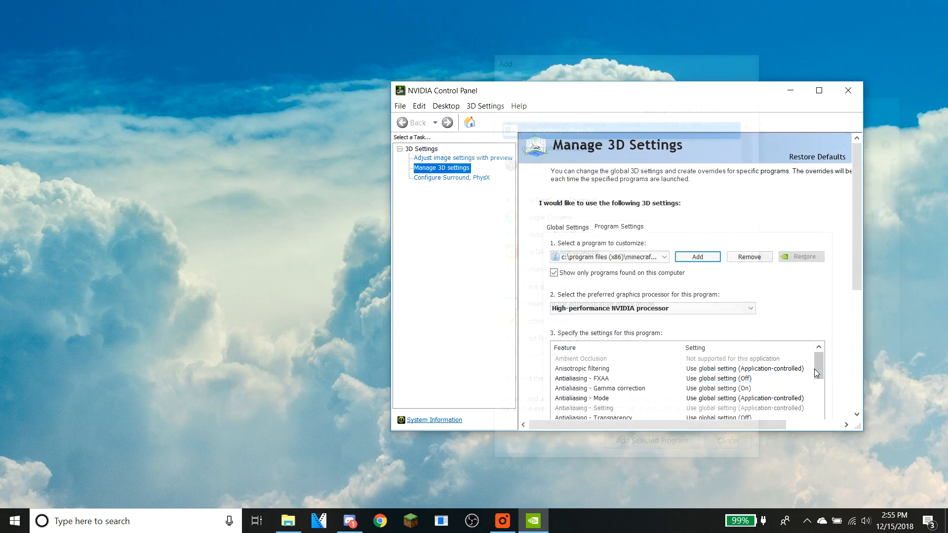
left_click(697, 257)
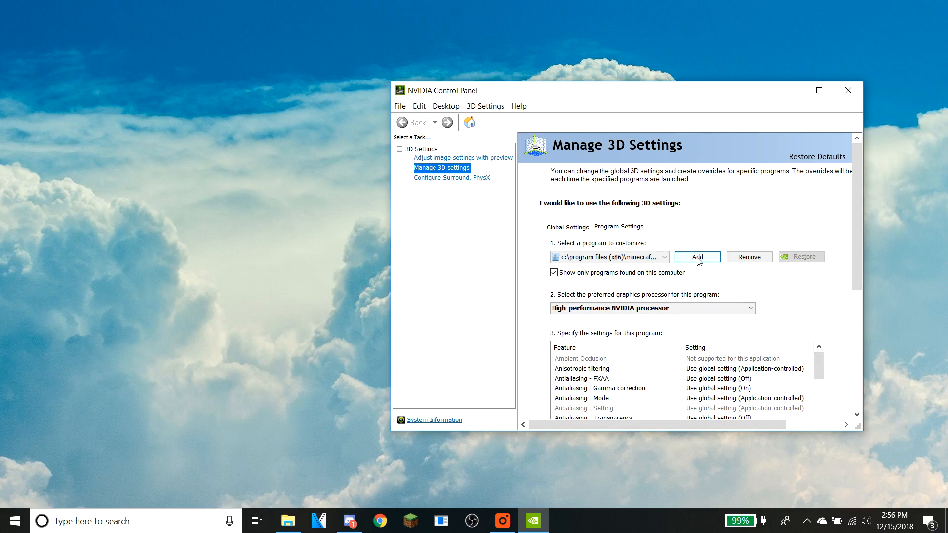
mouse_move(702, 308)
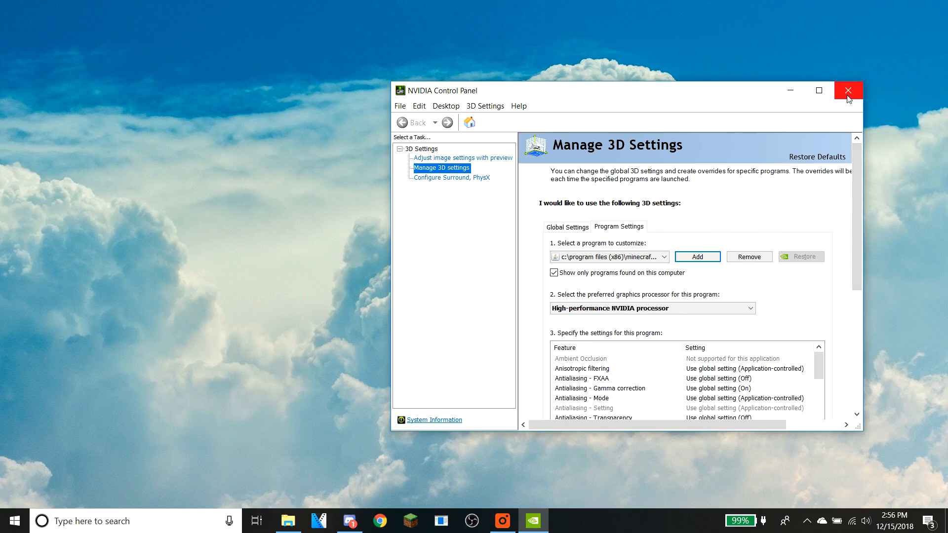
Close NVIDIA Control Panel and start Minecraft with Play in the Minecraft Launcher
left_click(848, 90)
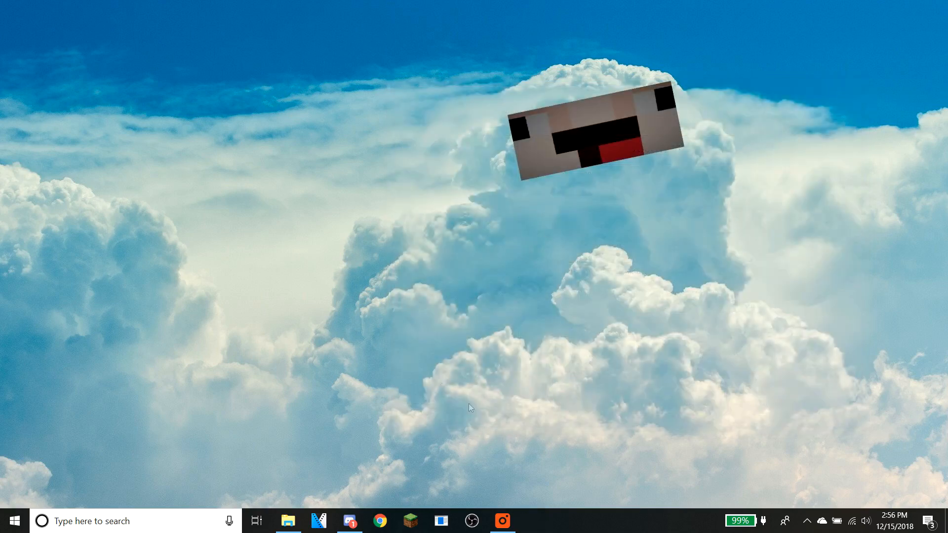
left_click(412, 521)
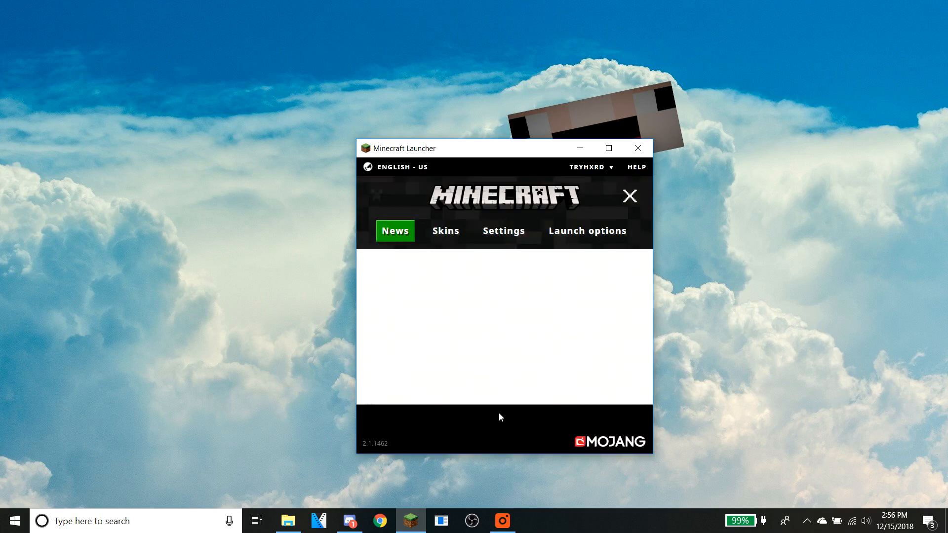
left_click(638, 148)
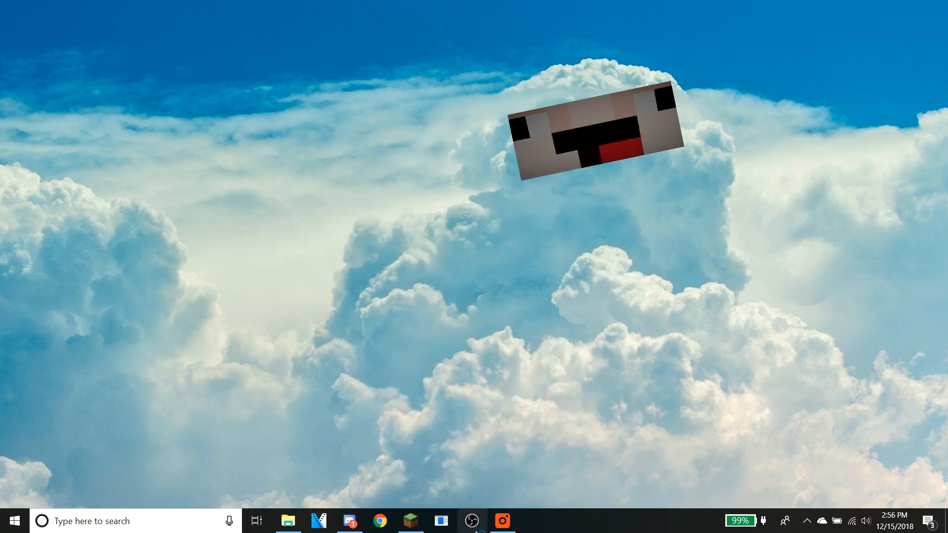
Remove the Display Capture source from the OBS scene
left_click(474, 521)
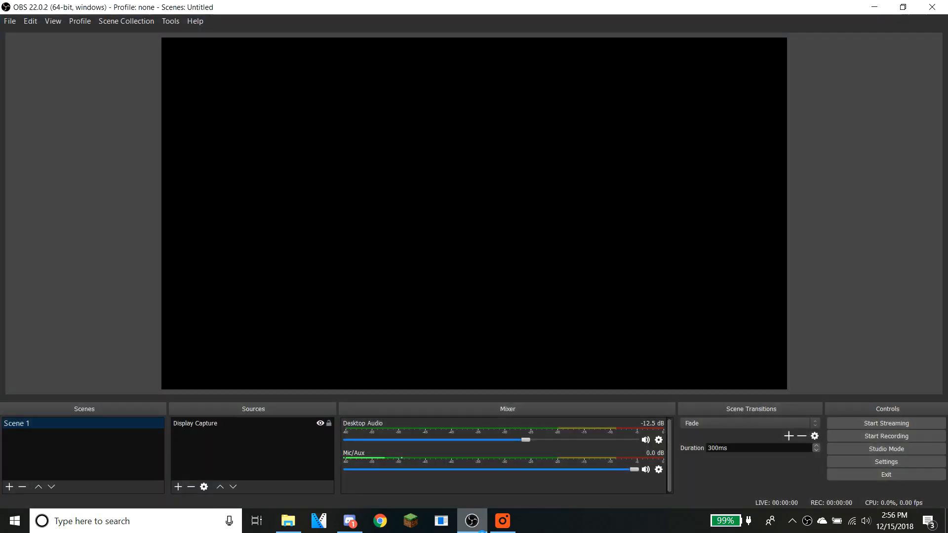
left_click(194, 423)
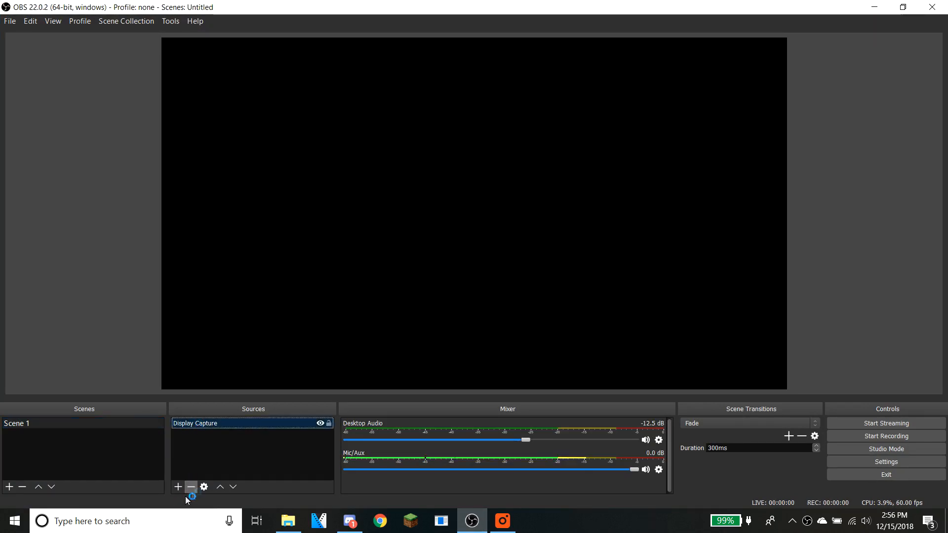
left_click(178, 487)
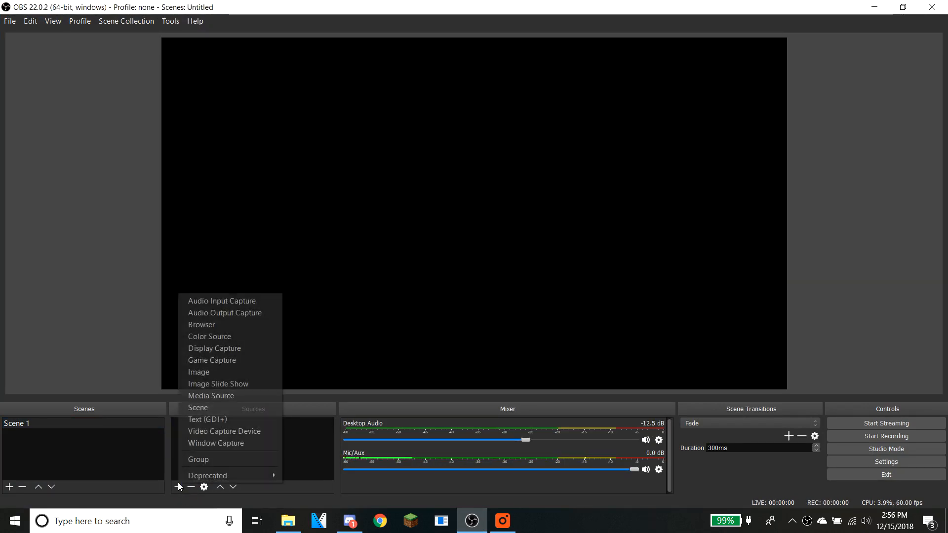
Add a Game Capture source capturing the [javaw.exe]: Minecraft 1.8.9 window
left_click(212, 361)
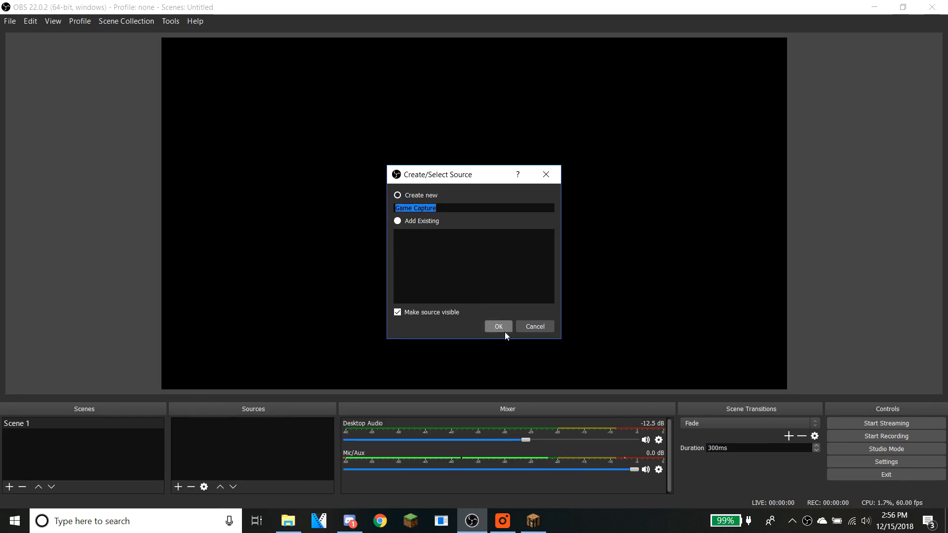
left_click(498, 326)
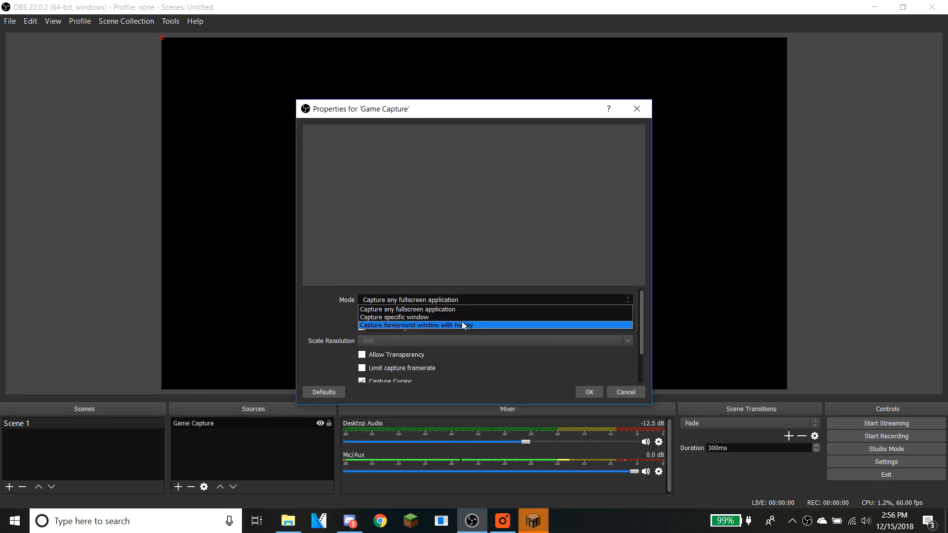
left_click(394, 317)
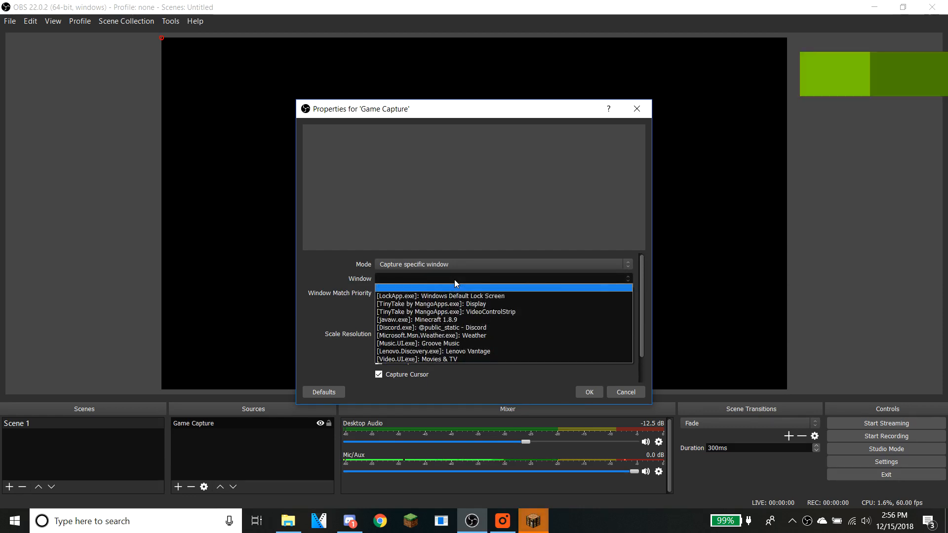
left_click(412, 319)
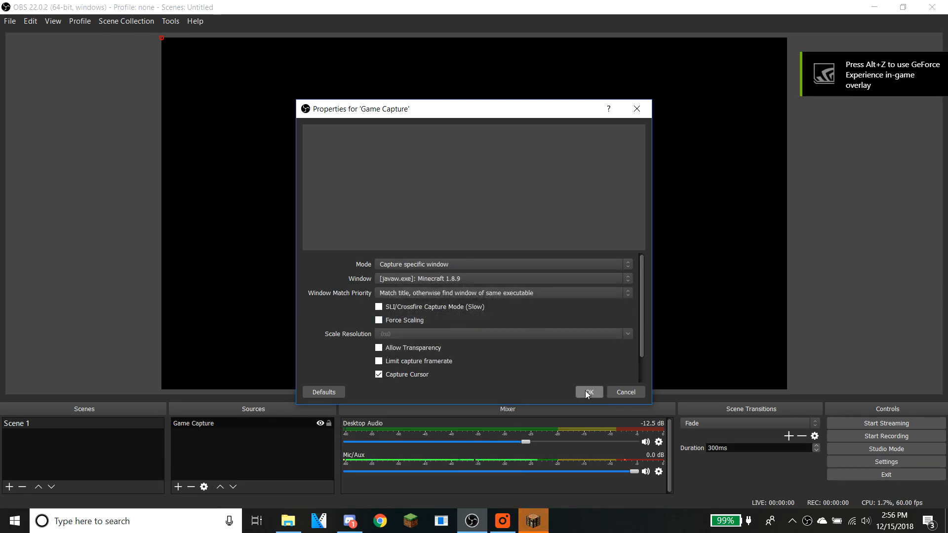
left_click(589, 392)
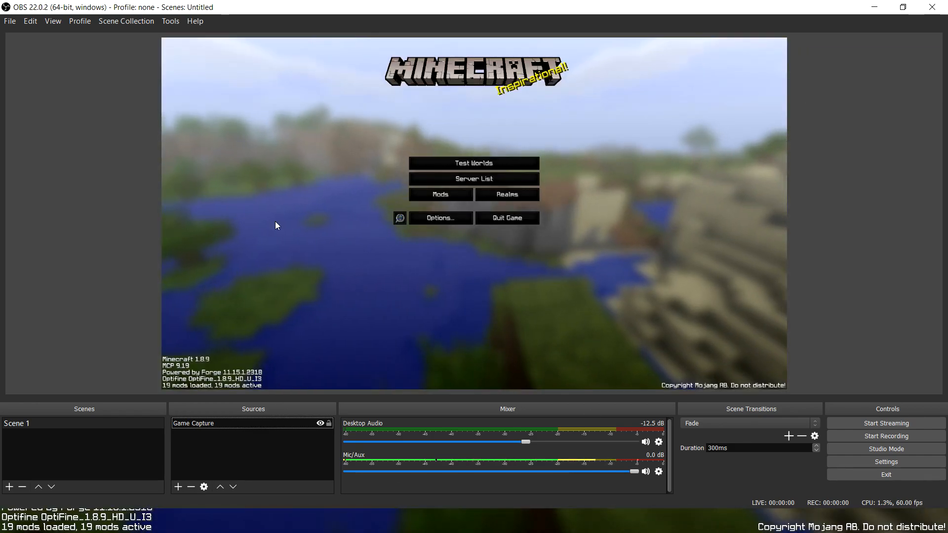
mouse_move(357, 447)
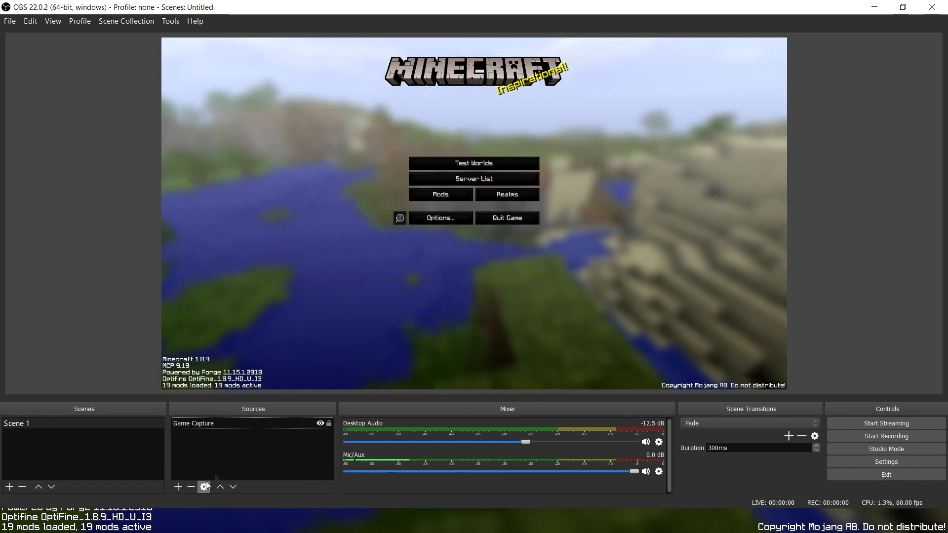
left_click(193, 424)
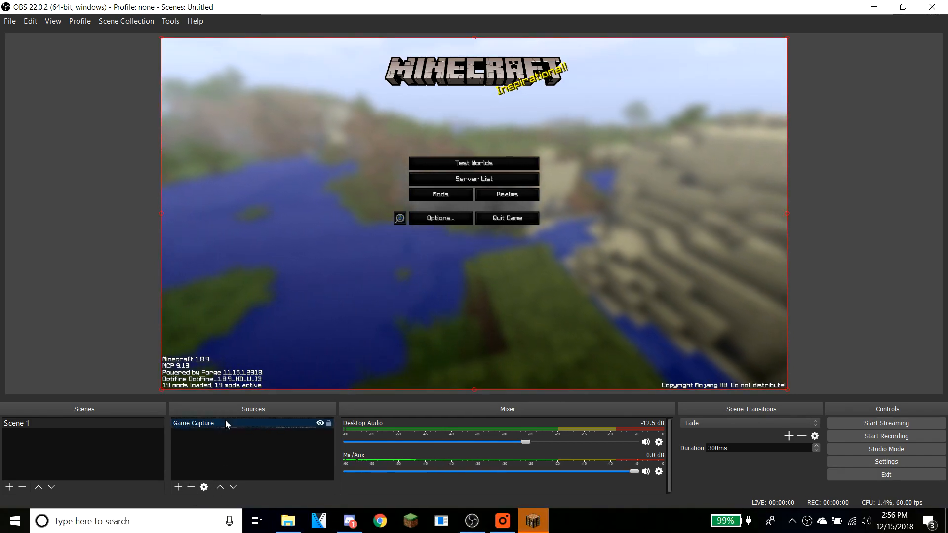